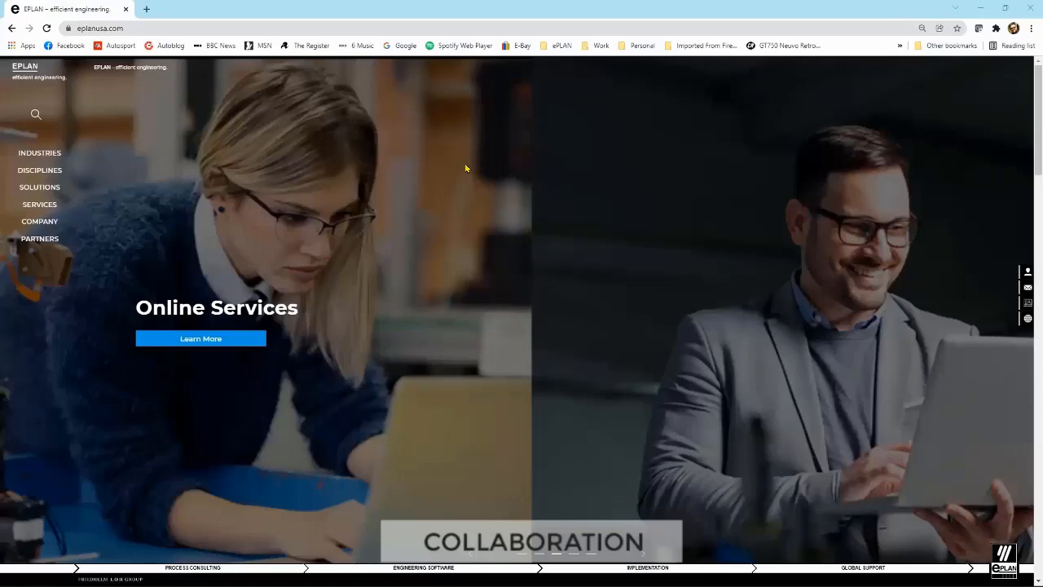
Step: Bring EPLAN Electric P8 with the Grinder Demo 2022 panel layout to the front
click(199, 10)
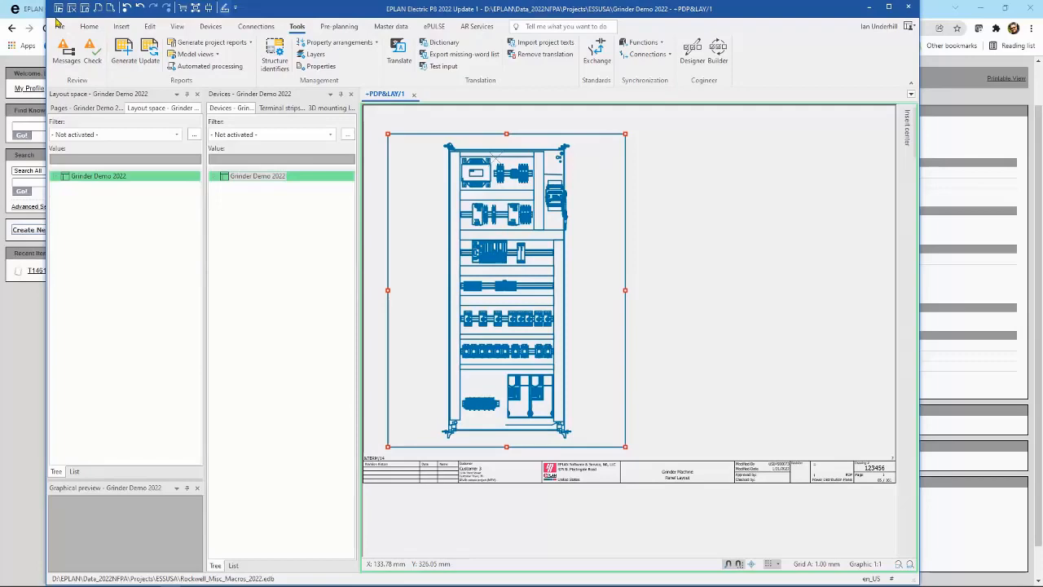
click(35, 10)
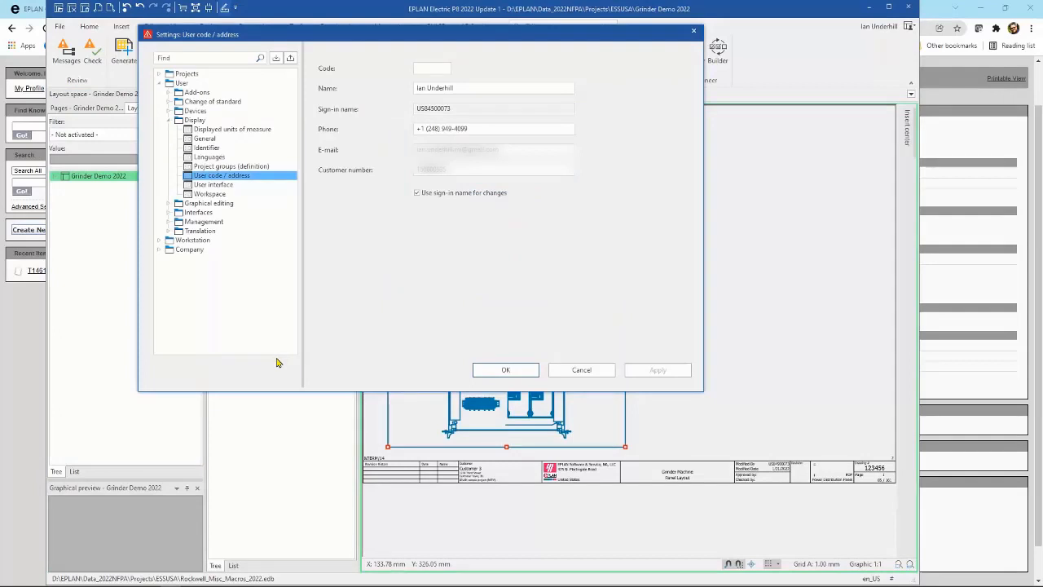
mouse_move(432, 81)
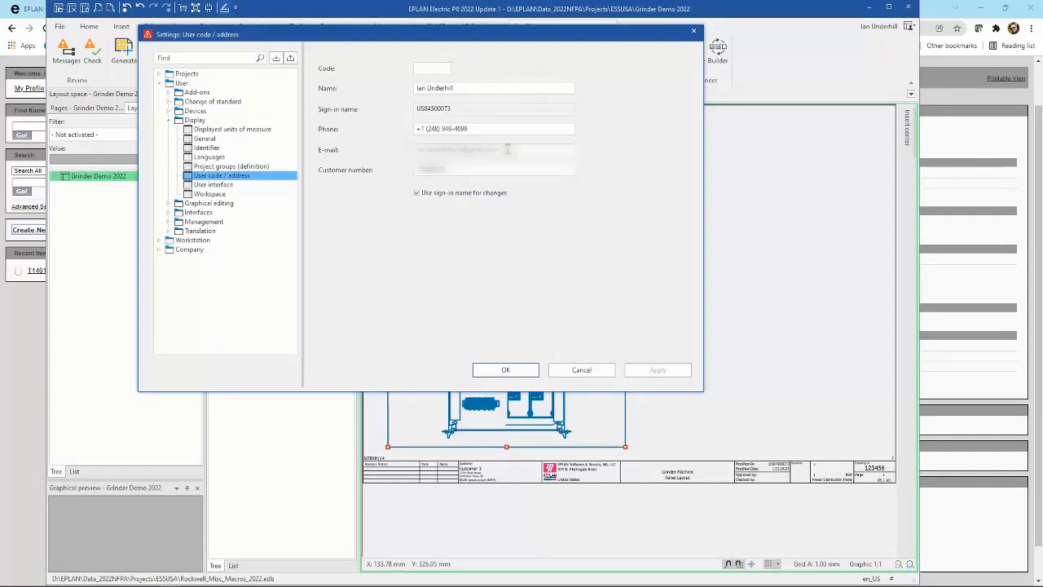
mouse_move(505, 370)
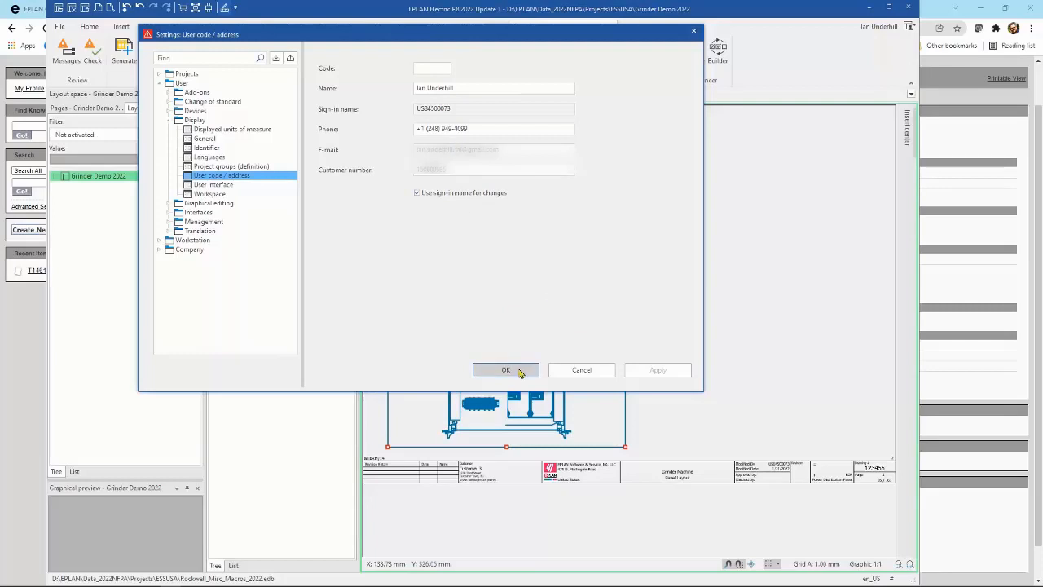
click(506, 368)
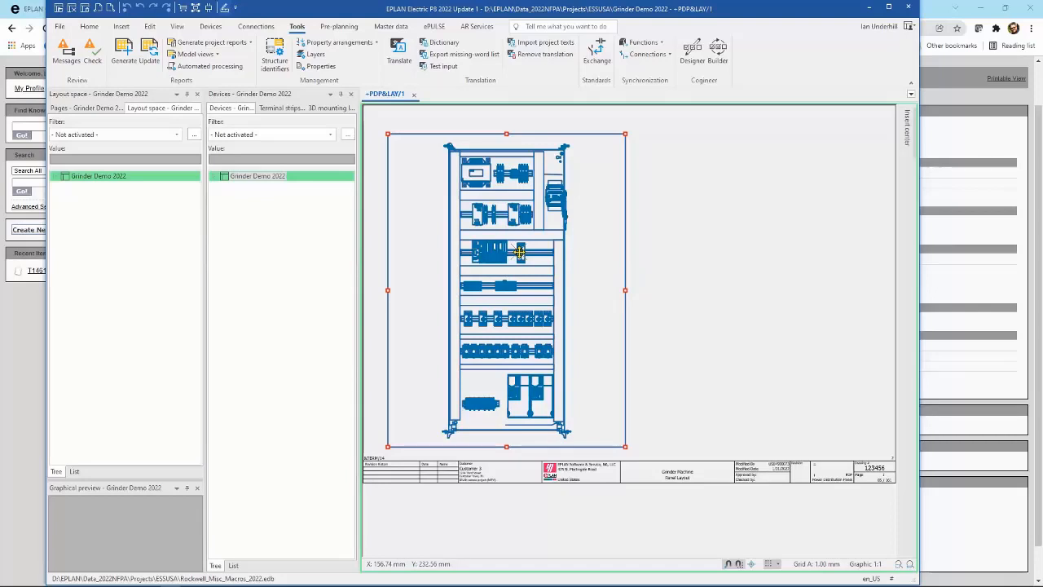
mouse_move(565, 346)
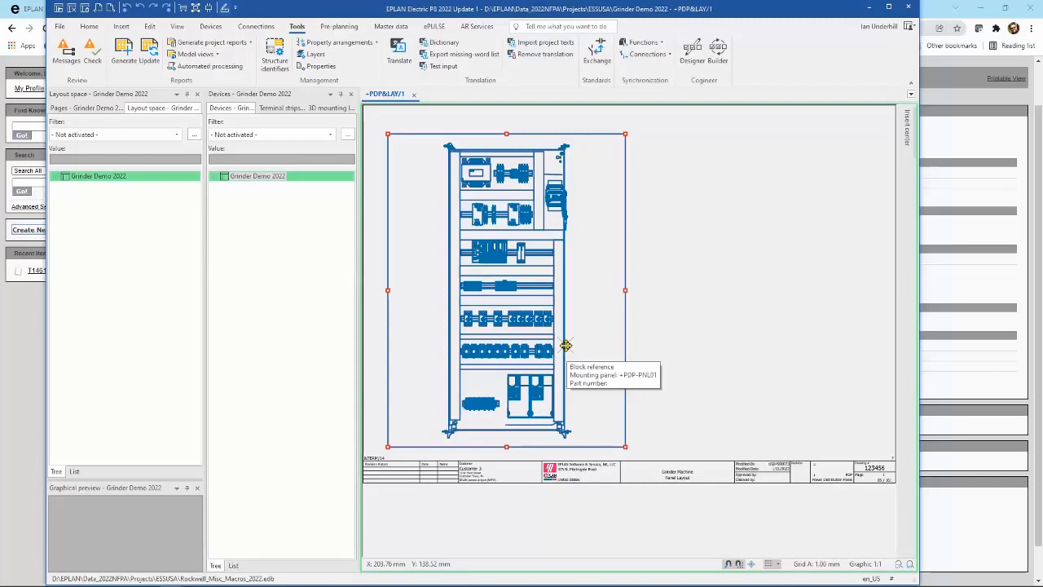
mouse_move(557, 342)
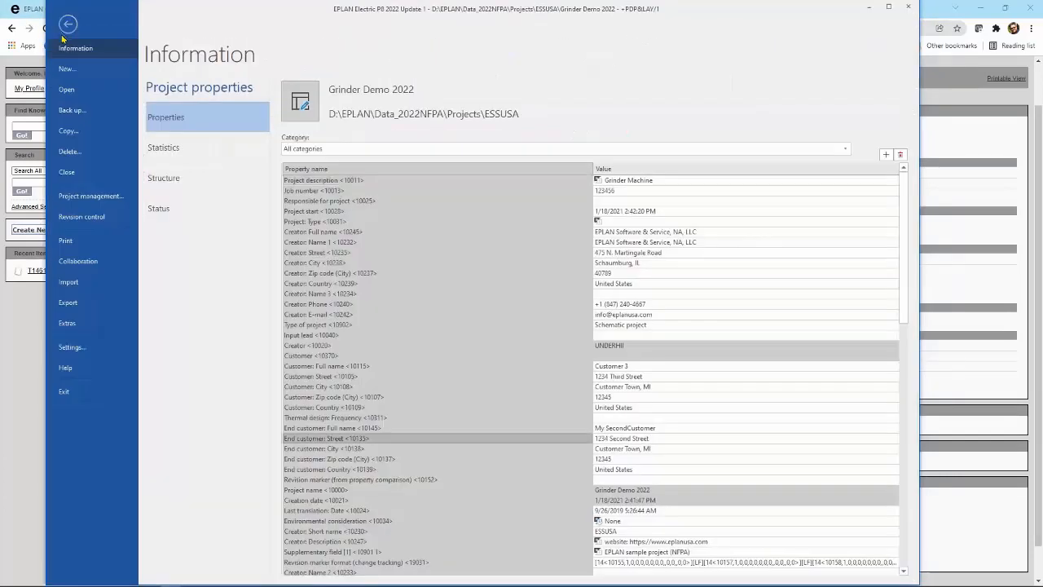
mouse_move(66, 369)
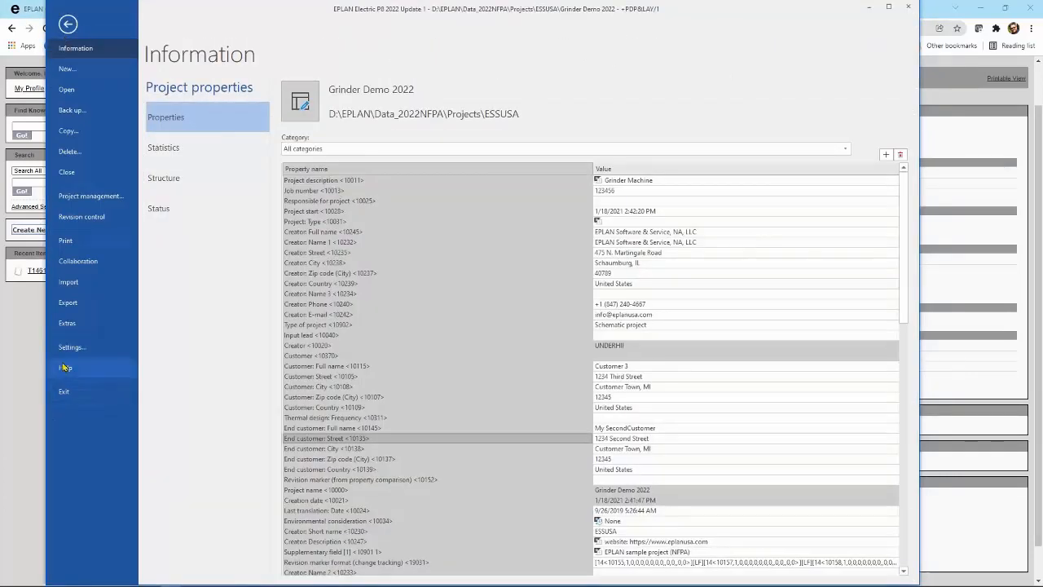
Step: Start an EPLAN support request from Help > Support & Updates > Support
click(65, 368)
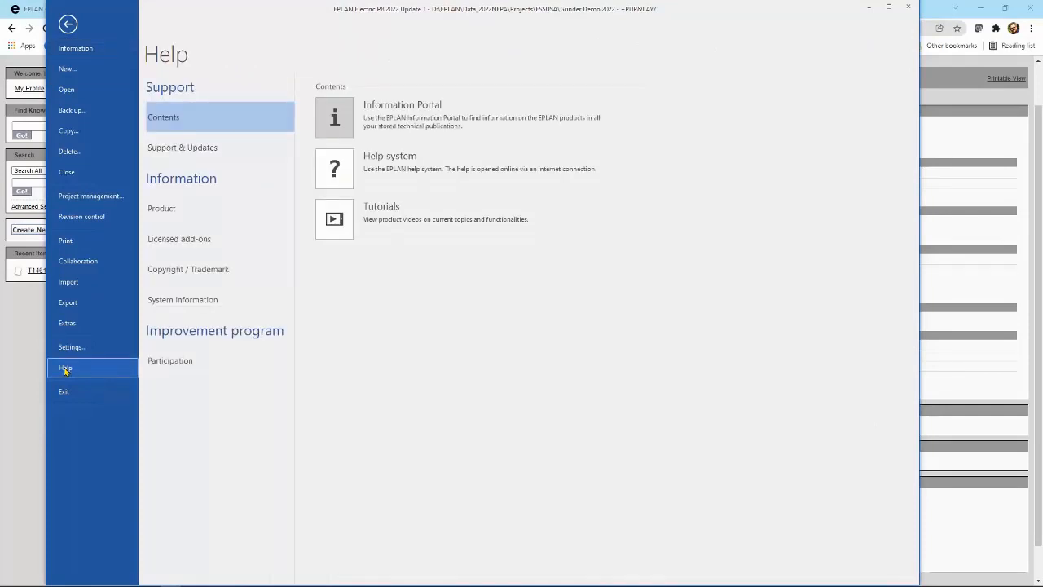
mouse_move(178, 241)
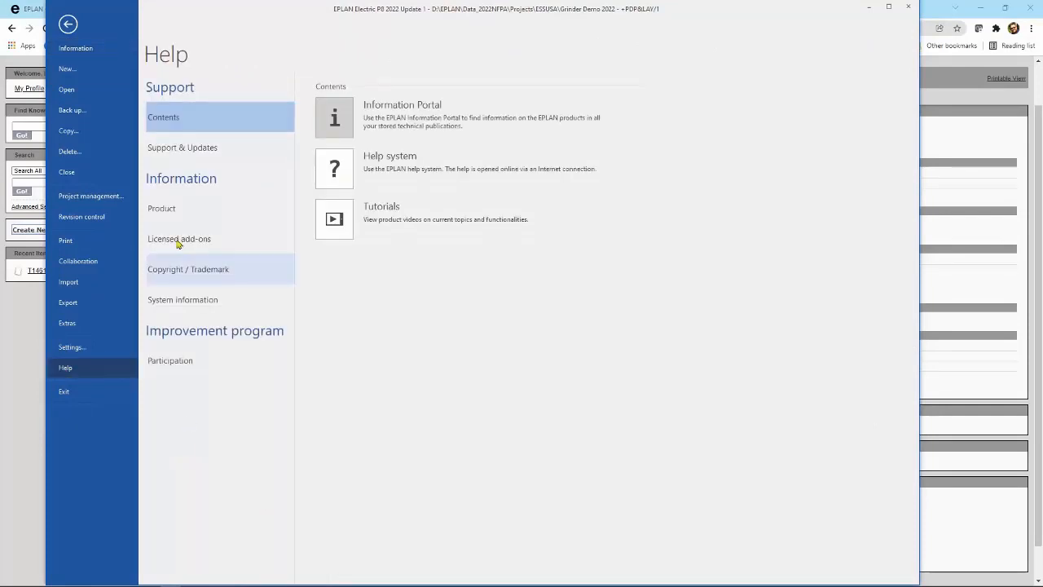
click(182, 147)
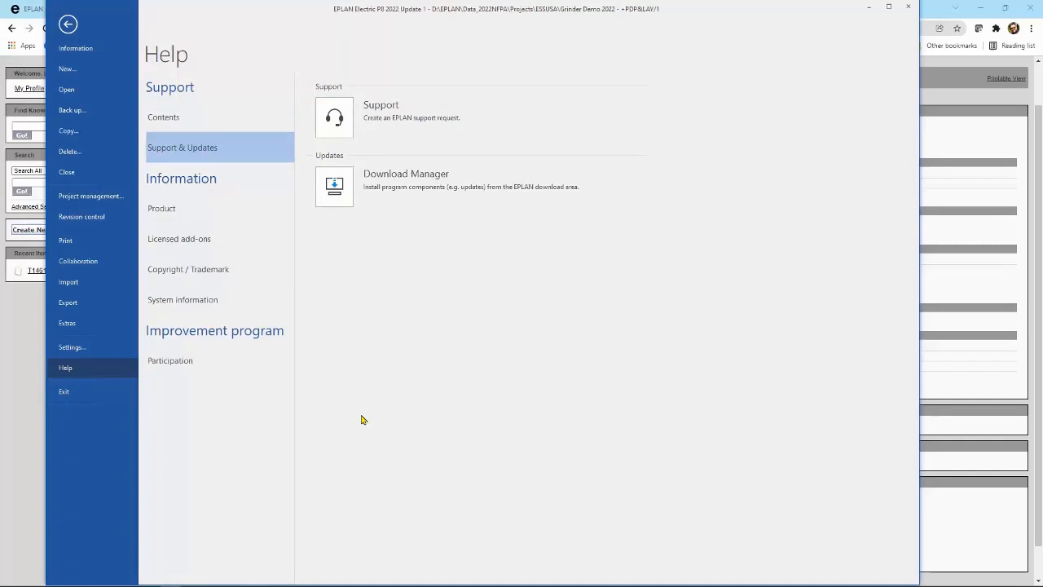
mouse_move(334, 117)
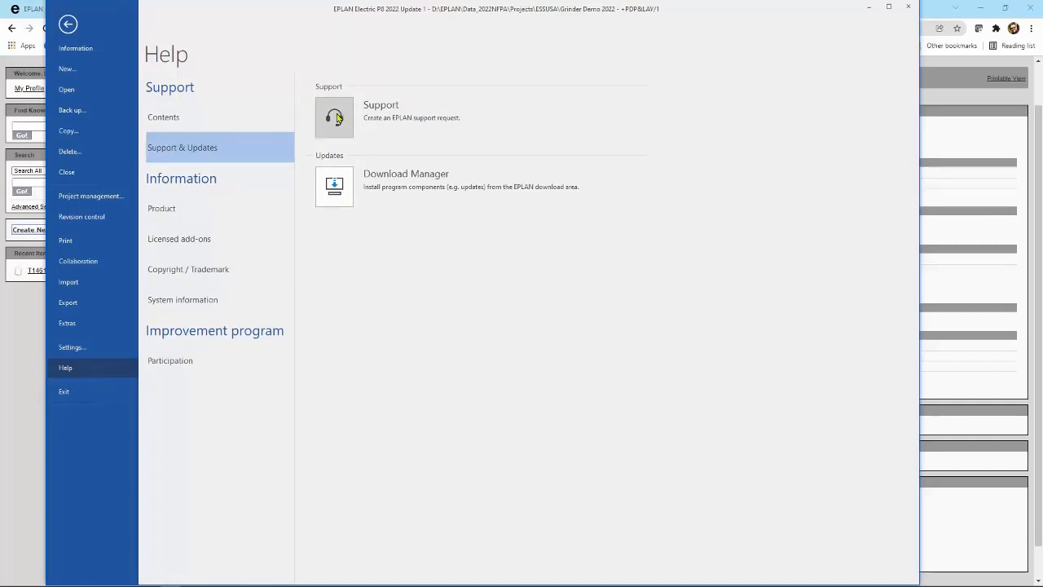
click(68, 25)
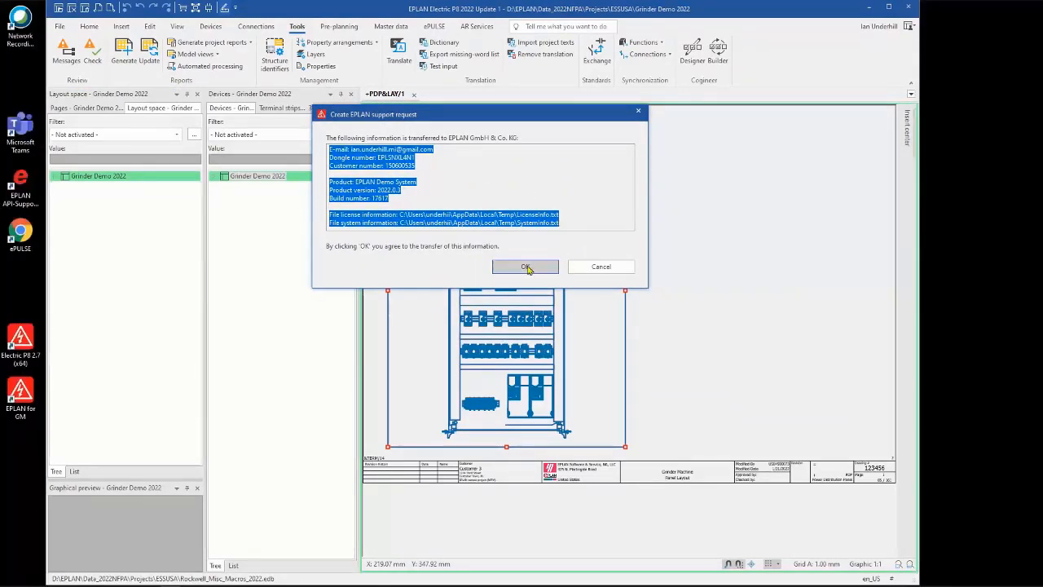
Step: Confirm the support request, agreeing to transfer user, product and license details
click(525, 267)
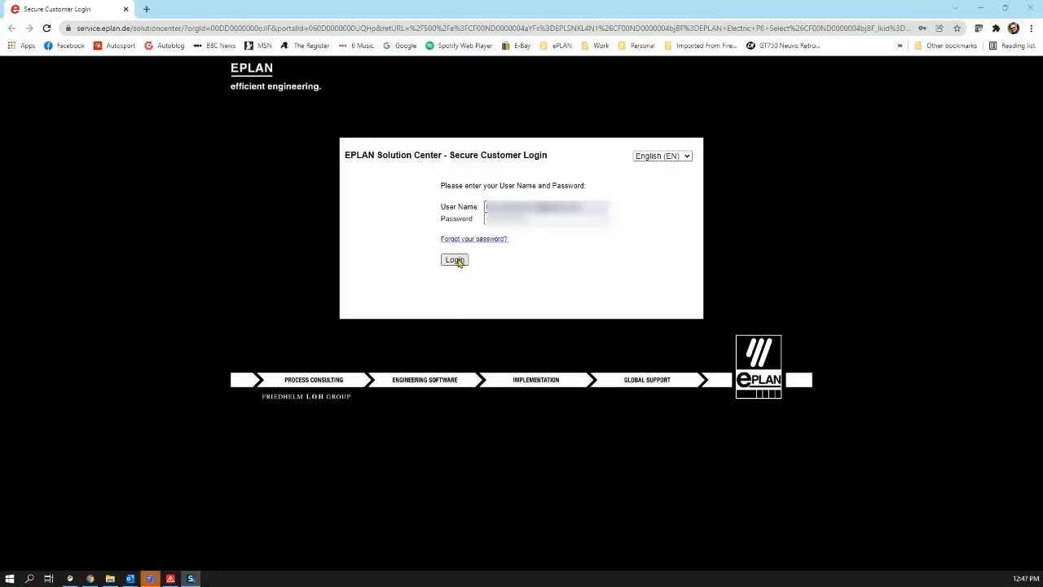
Step: Log in to the EPLAN Solution Center with the entered credentials
click(453, 260)
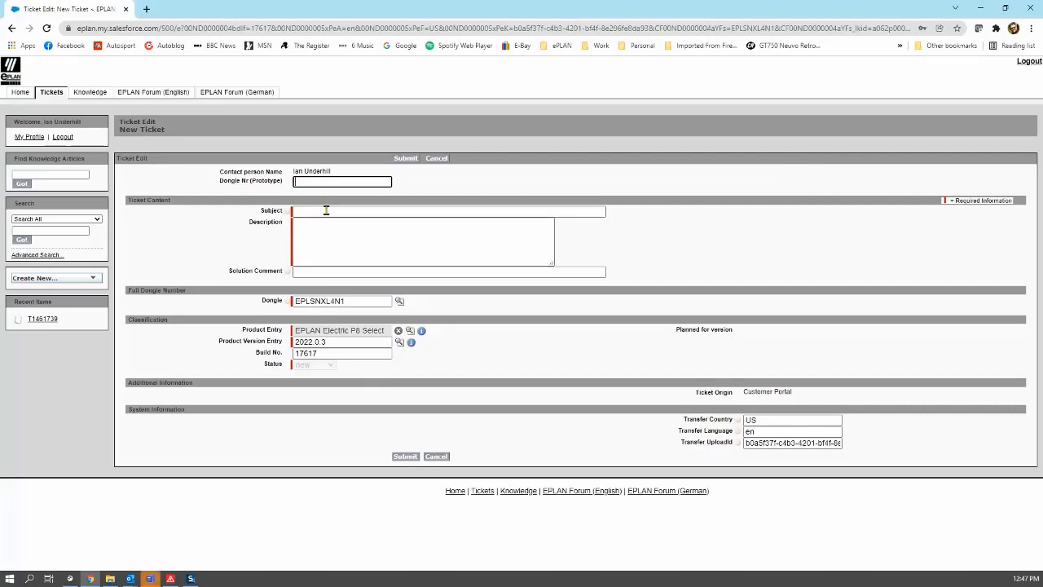
Step: Describe the ticket as 'A second ticket for demonstration - Please close' and submit it
click(448, 212)
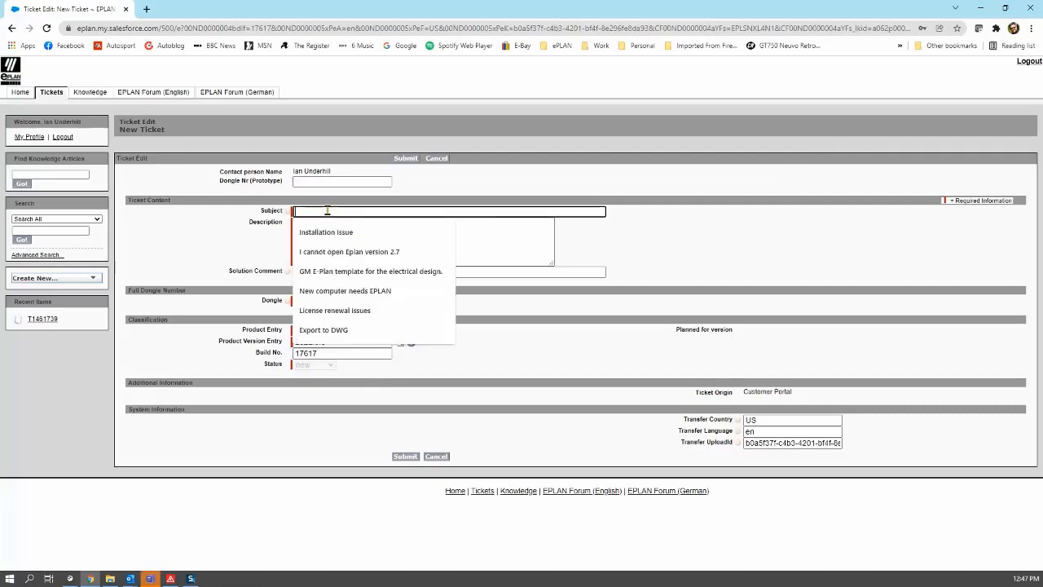
mouse_move(348, 212)
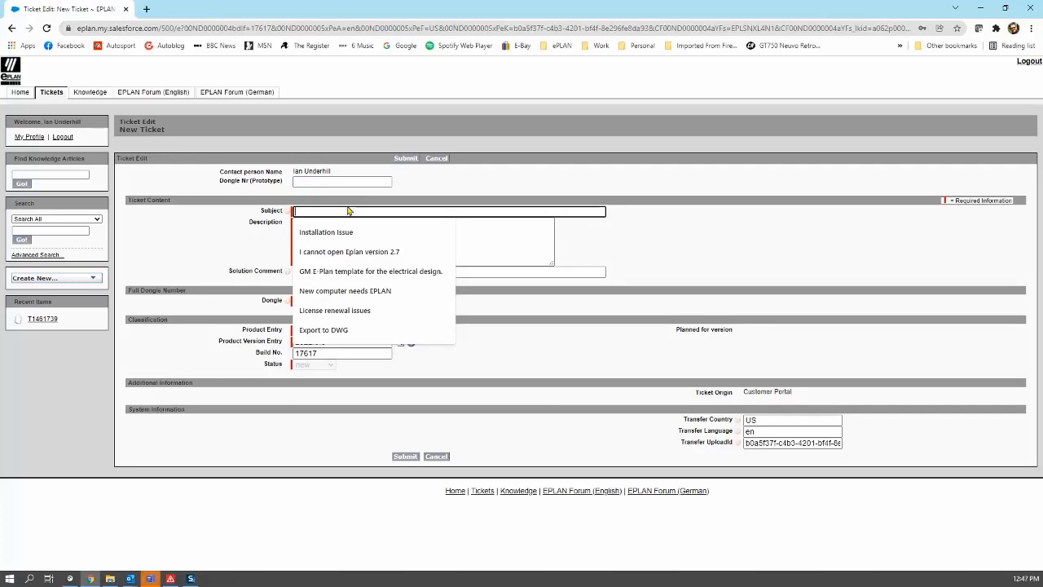
text(A second ticket demonstration)
click(422, 241)
text(A second ticket for demonstration)
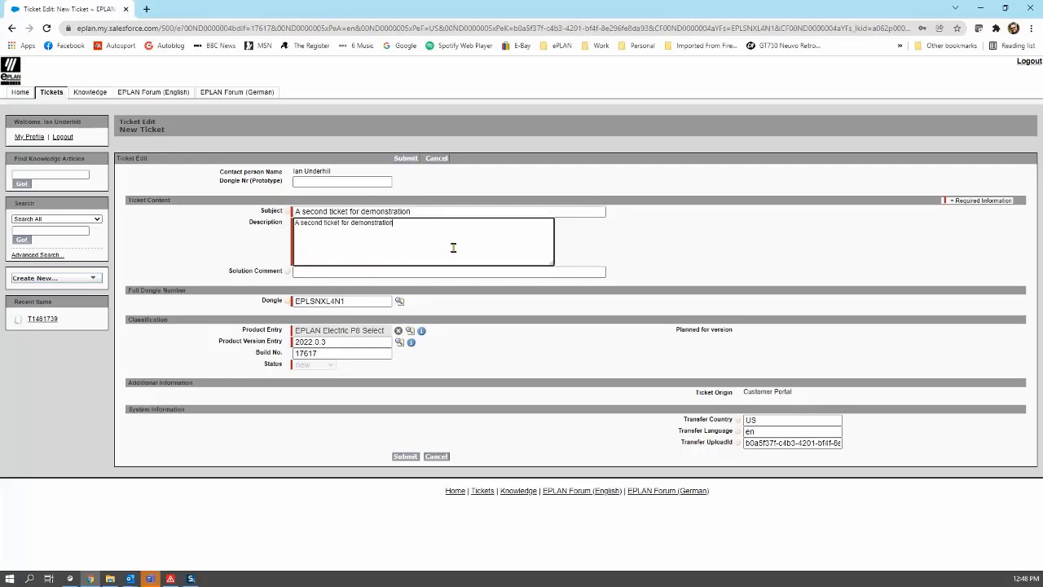
text(- PLease close)
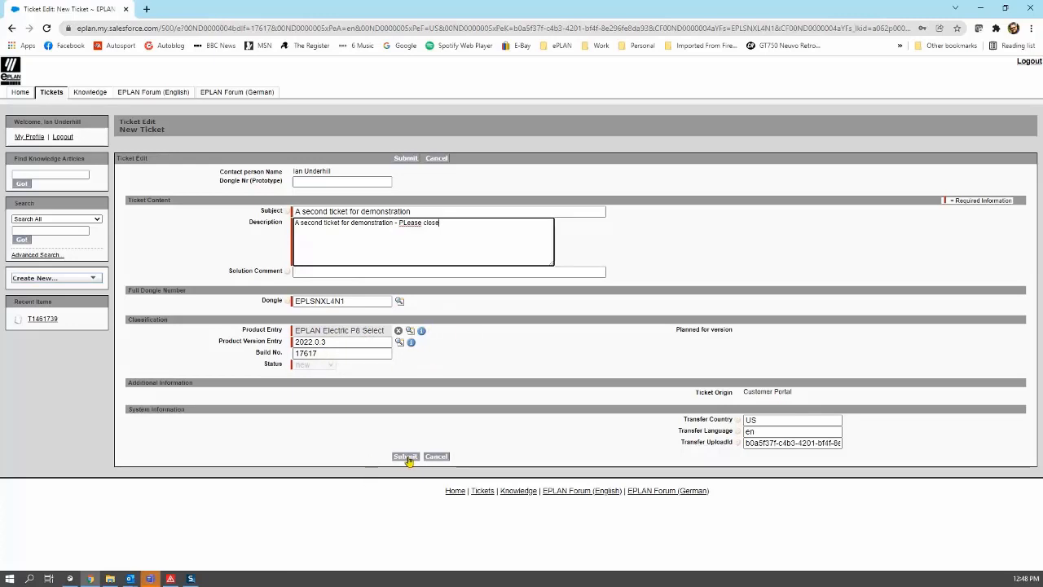
click(404, 456)
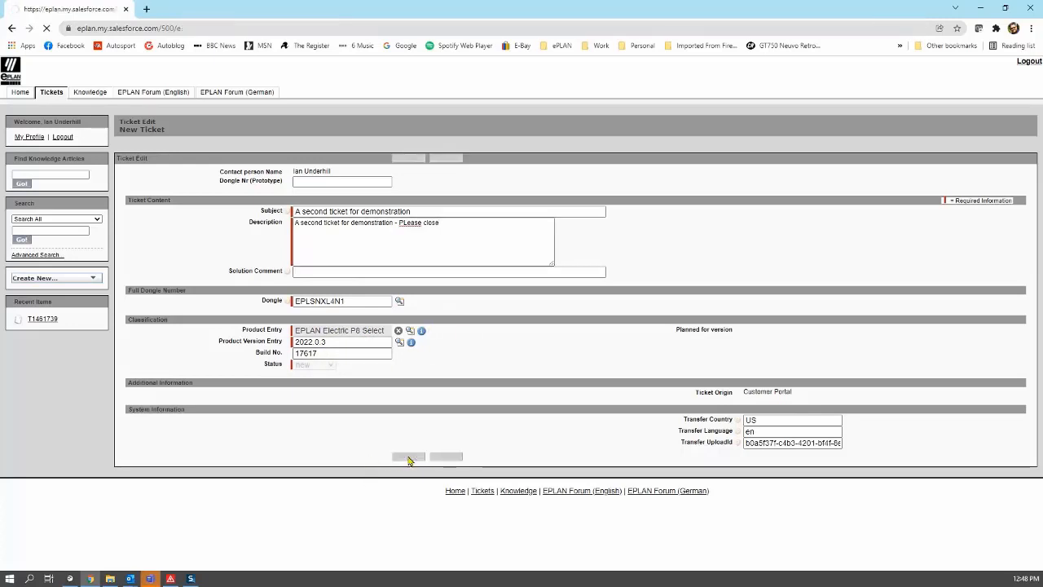
Step: Finish submitting the ticket so the suggested knowledge articles for T1461740 appear
click(407, 457)
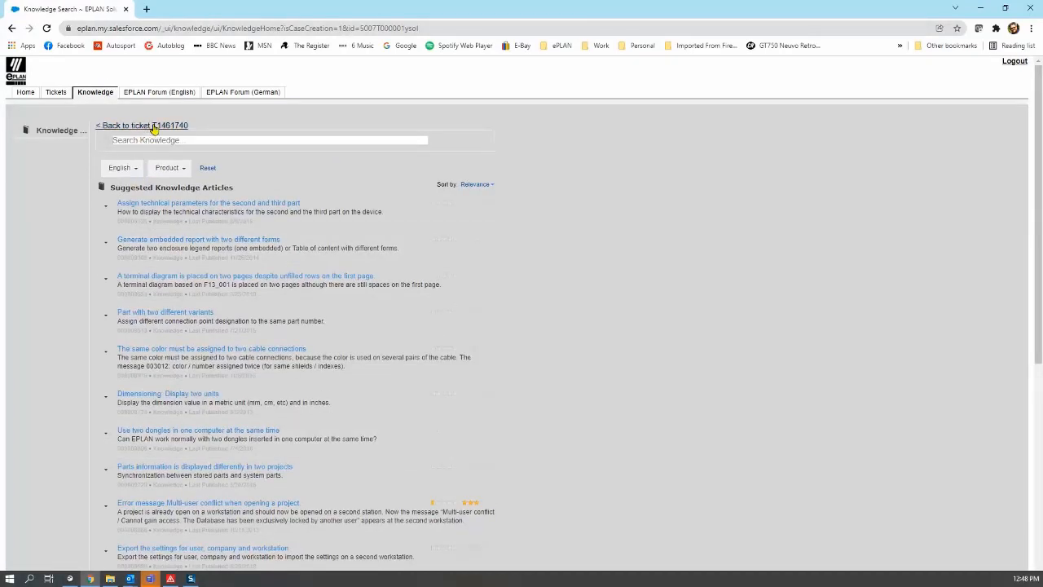
mouse_move(228, 414)
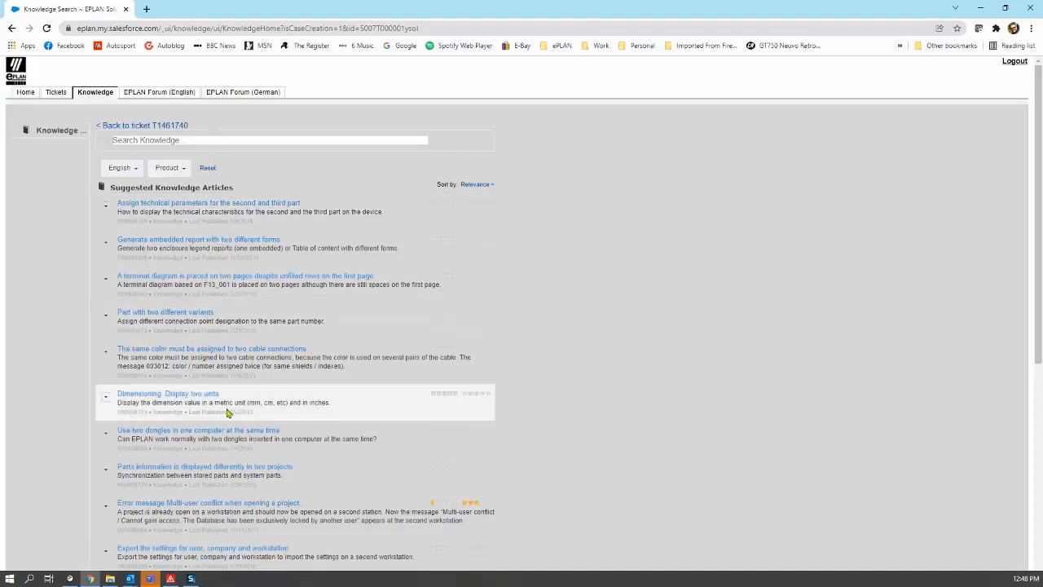
mouse_move(264, 173)
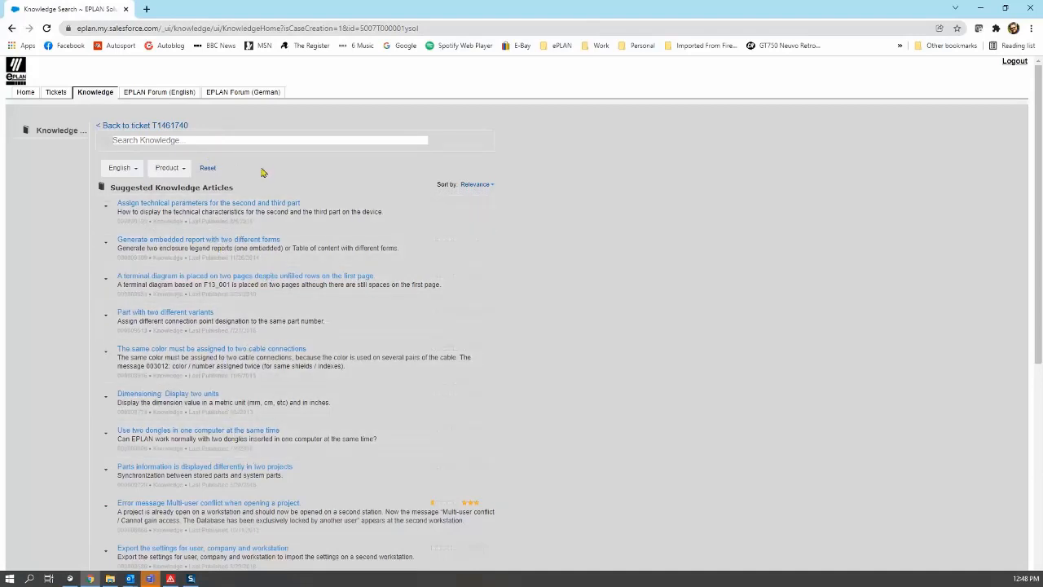
mouse_move(220, 204)
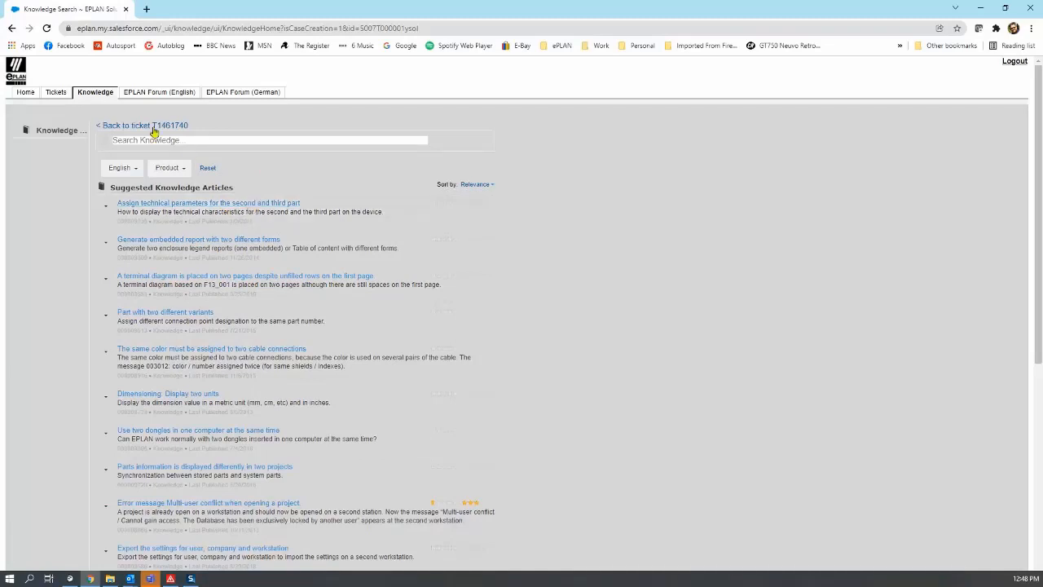
Step: Return to ticket T1461740 and review its subject, description and product details
click(144, 124)
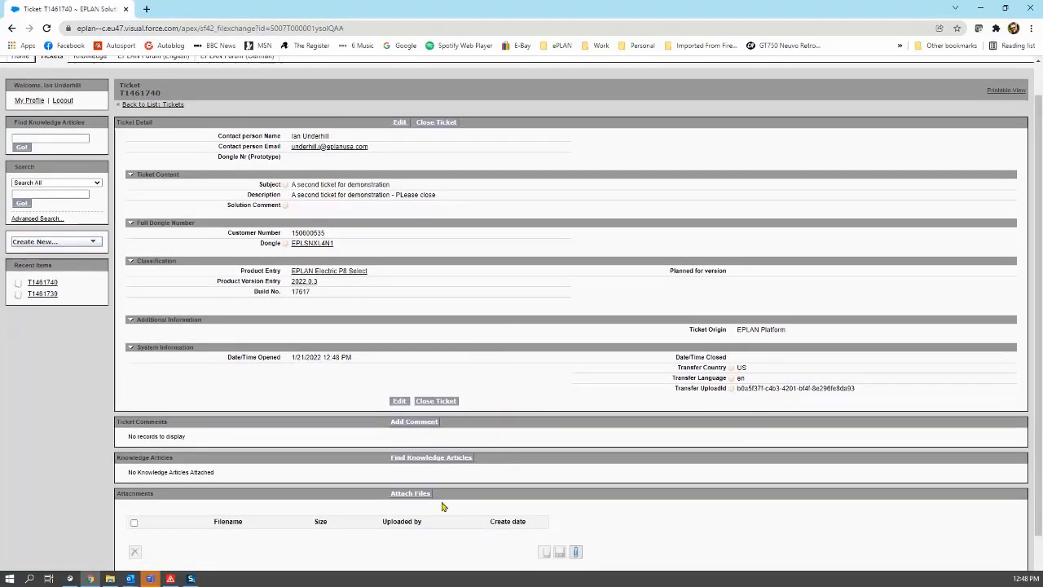
scroll(down, 3)
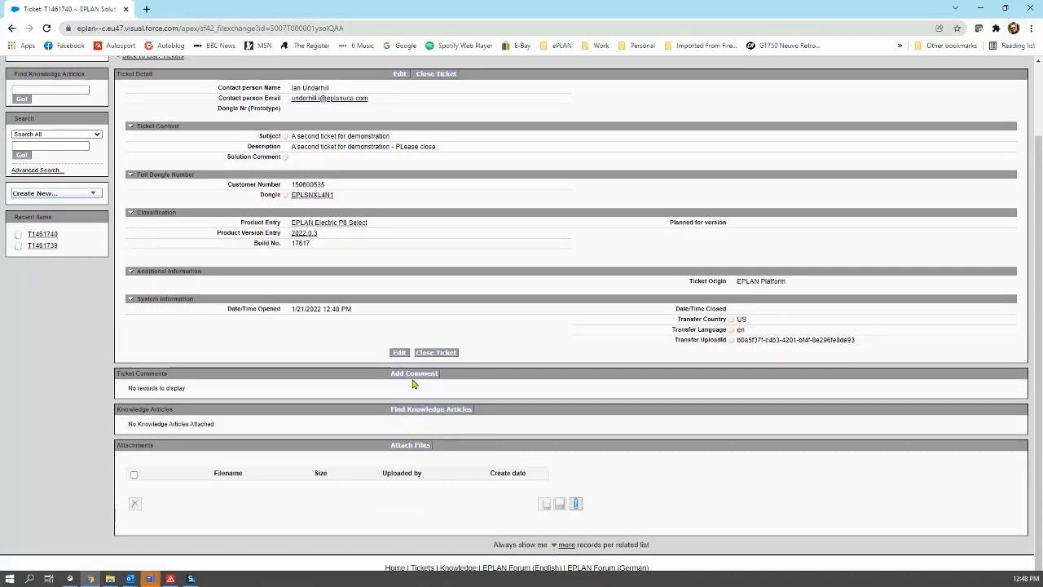
scroll(up, 3)
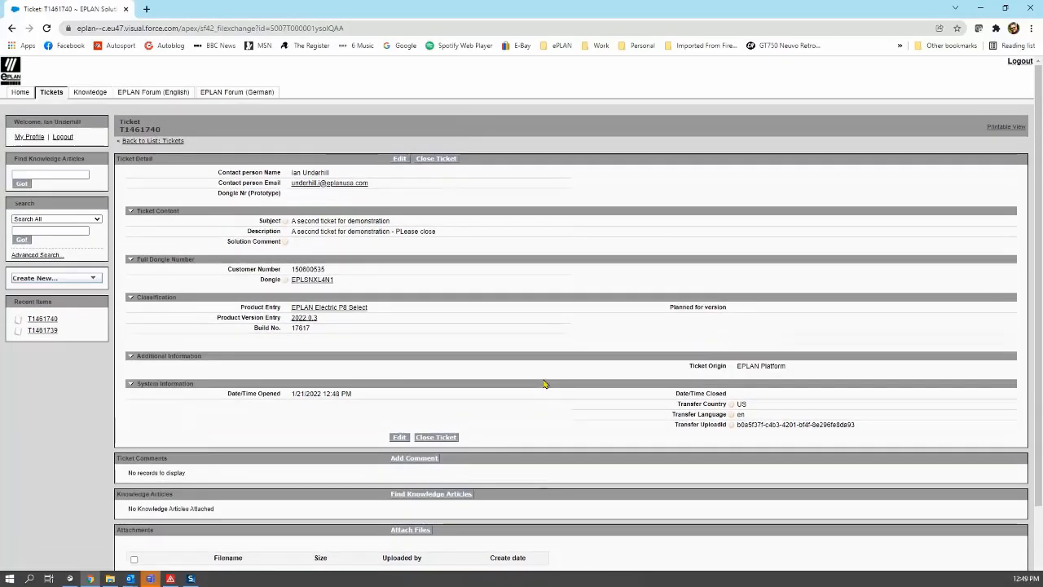
mouse_move(448, 231)
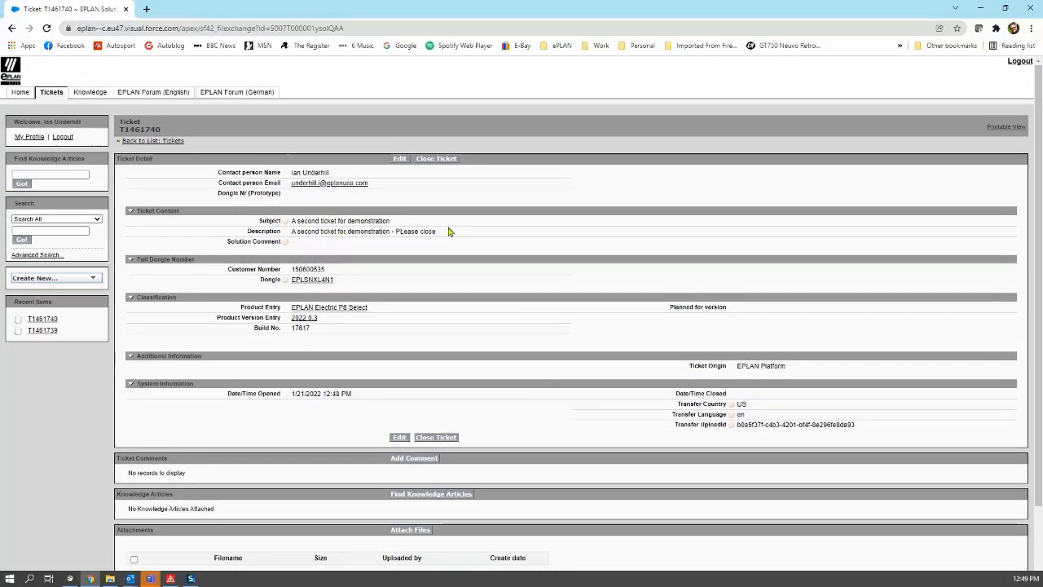
mouse_move(422, 369)
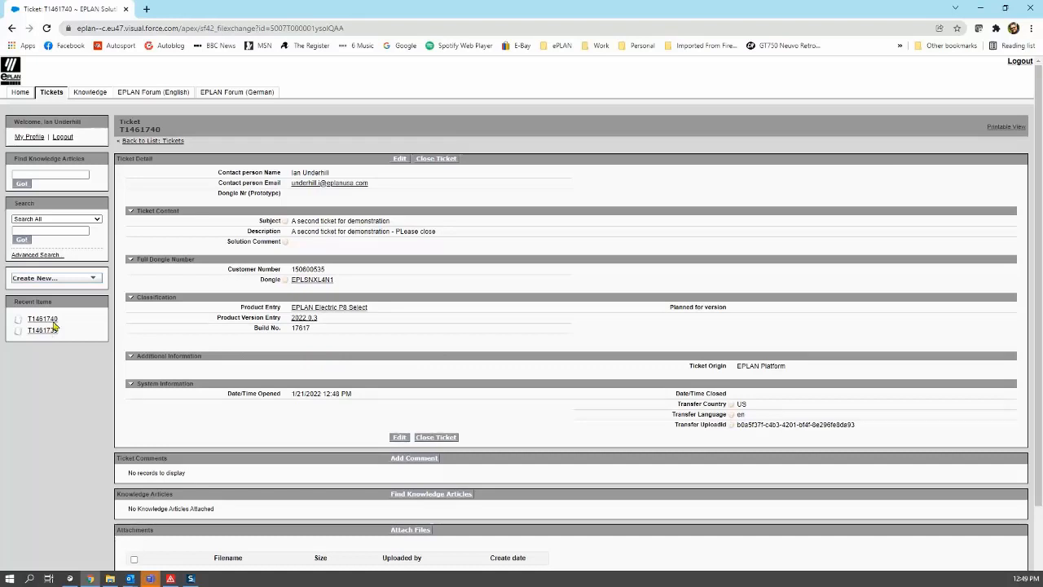
mouse_move(39, 316)
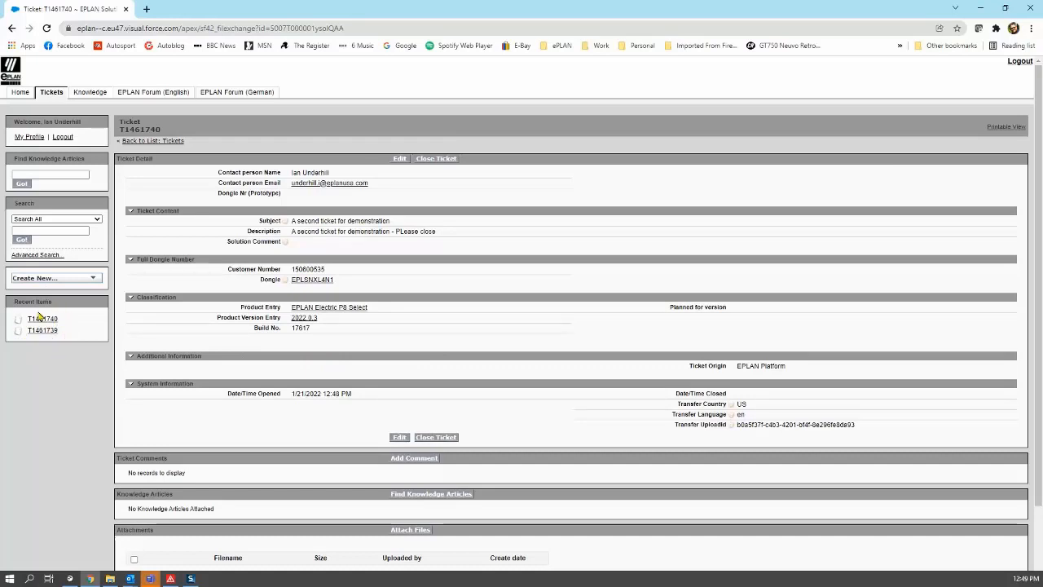
Step: View the earlier ticket T1461739, then log out of the Solution Center
click(43, 329)
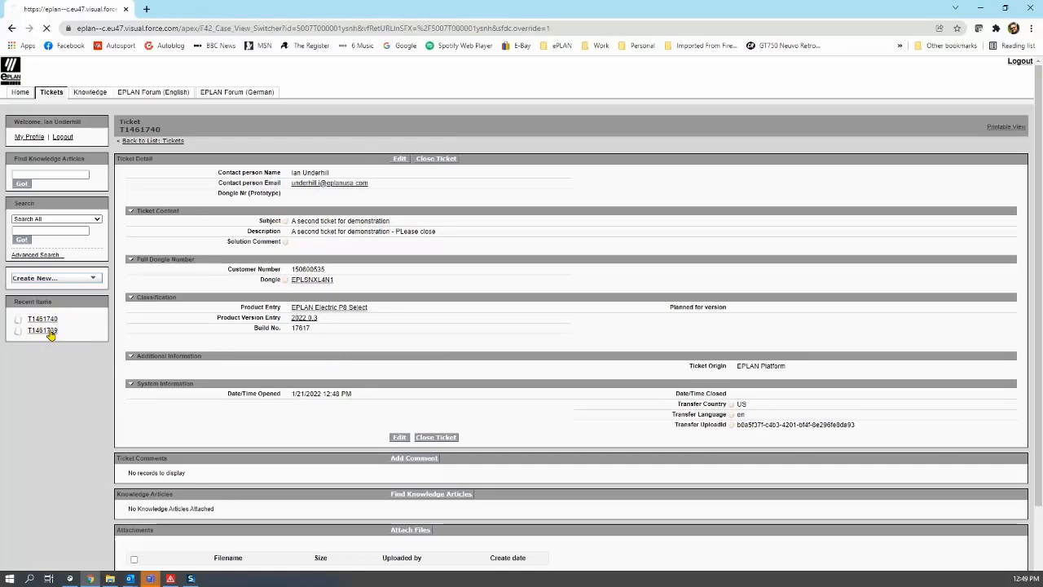
click(42, 329)
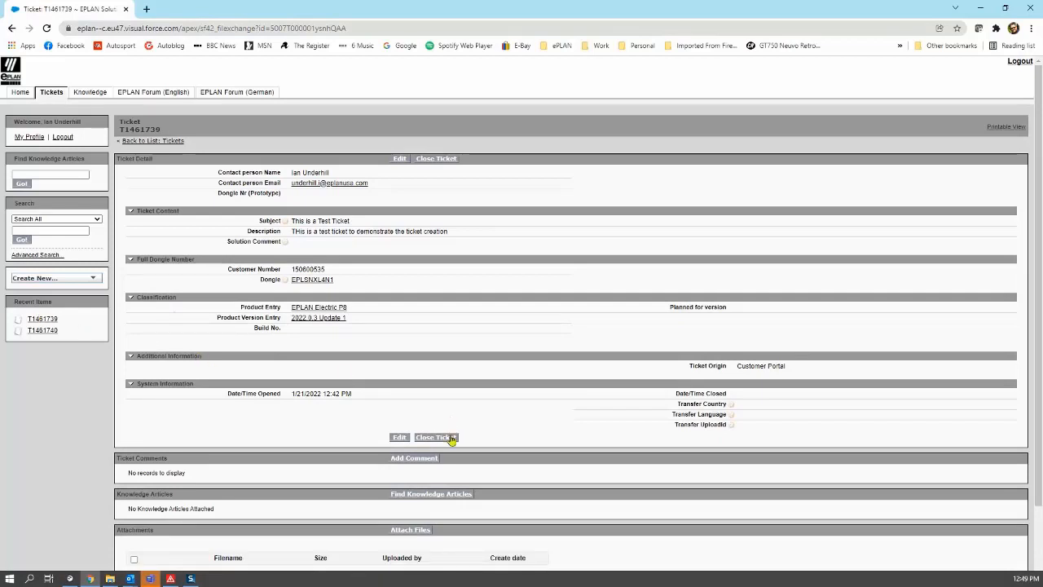
mouse_move(934, 66)
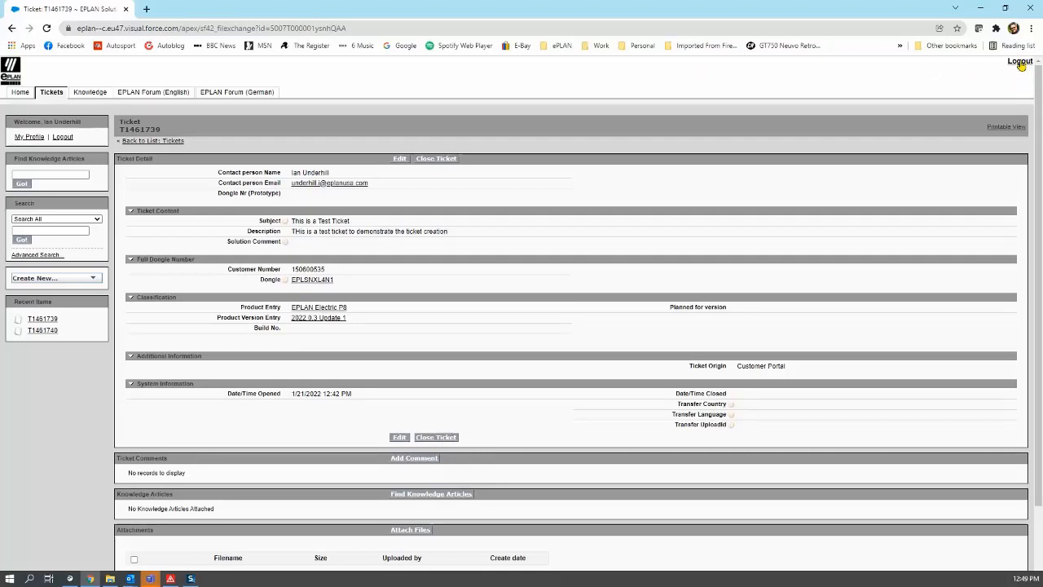
click(1020, 61)
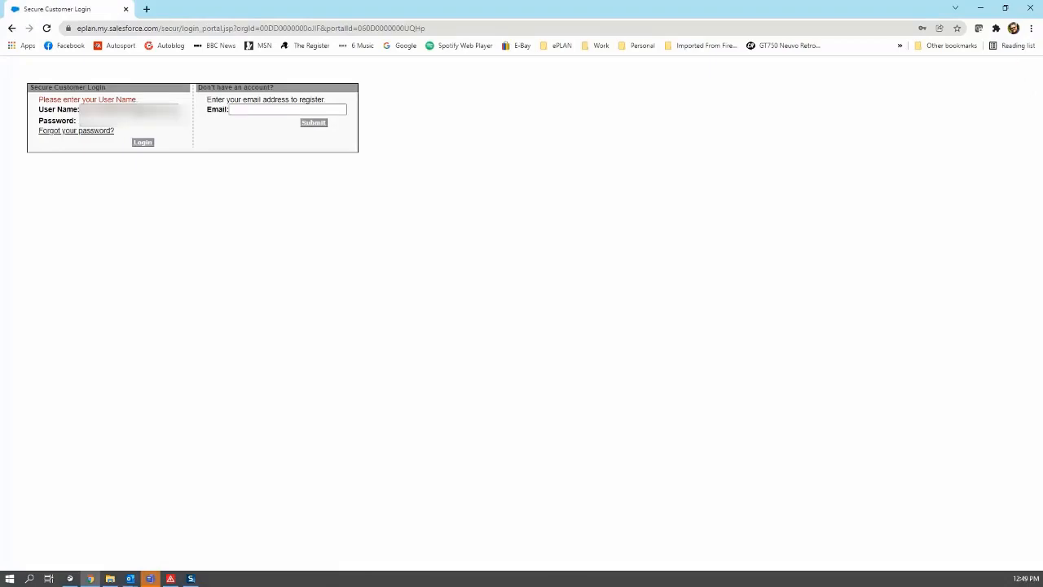